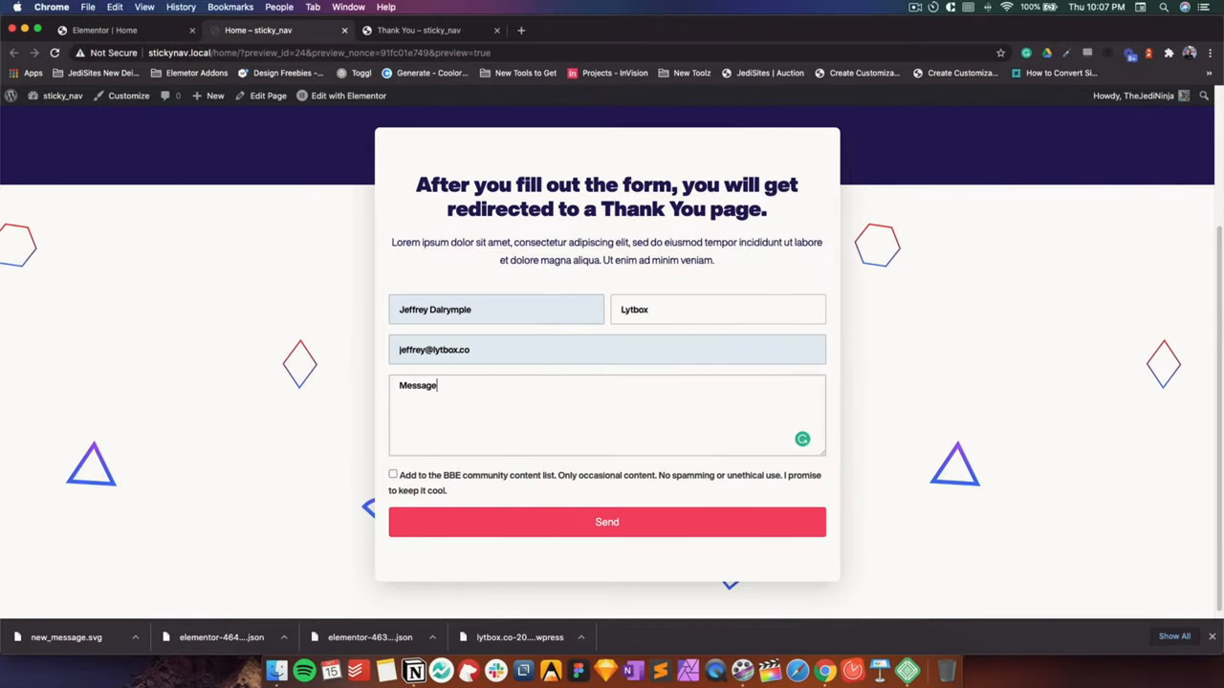
# Send the filled-in contact form and get the sent-successfully confirmation
pyautogui.click(606, 522)
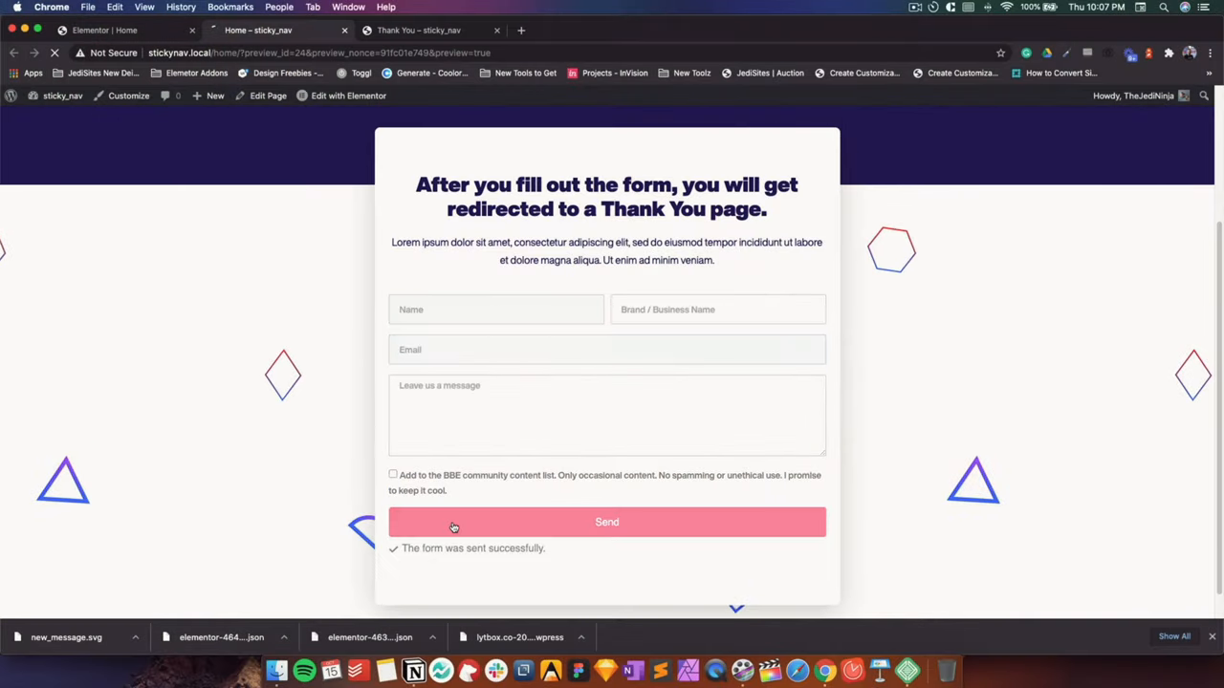
pyautogui.click(606, 522)
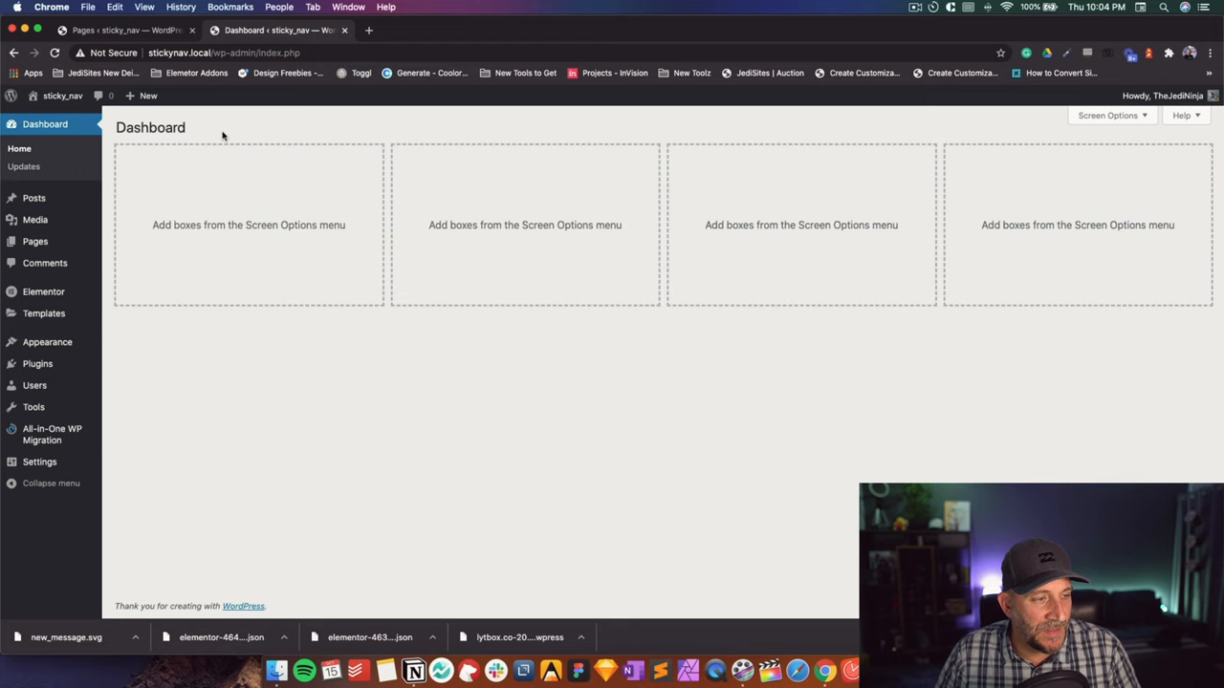
# From Pages > All Pages, view the live Thank You page in the browser
pyautogui.click(35, 241)
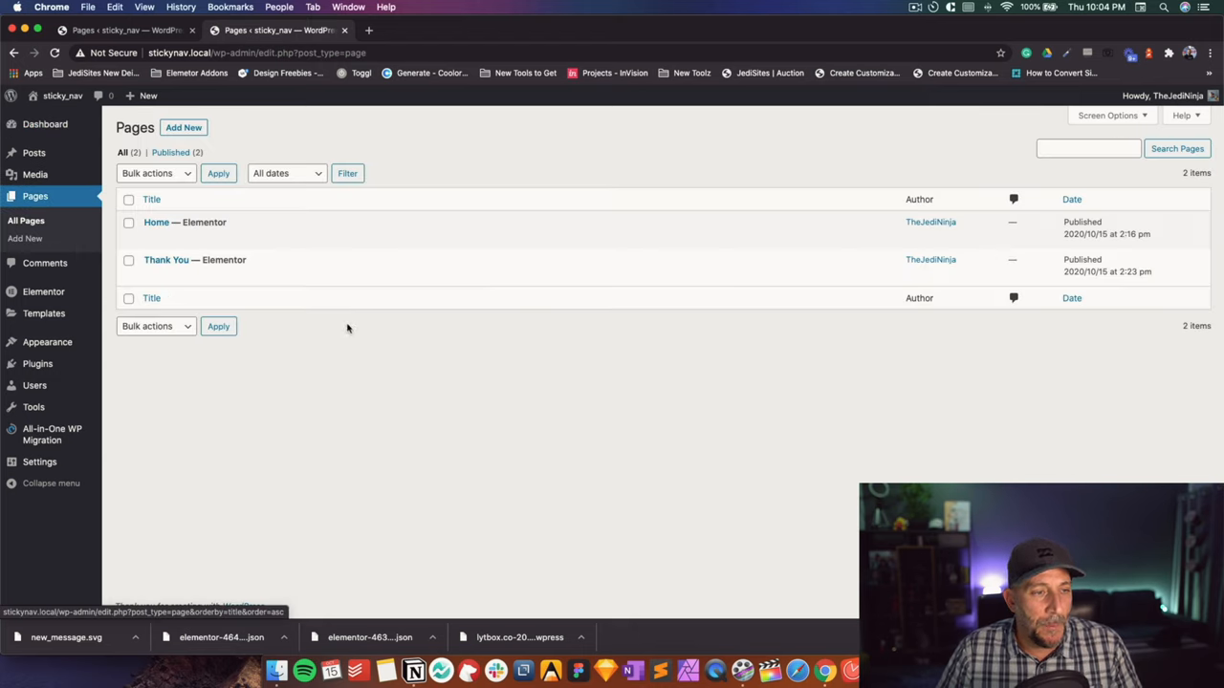
pyautogui.moveTo(167, 261)
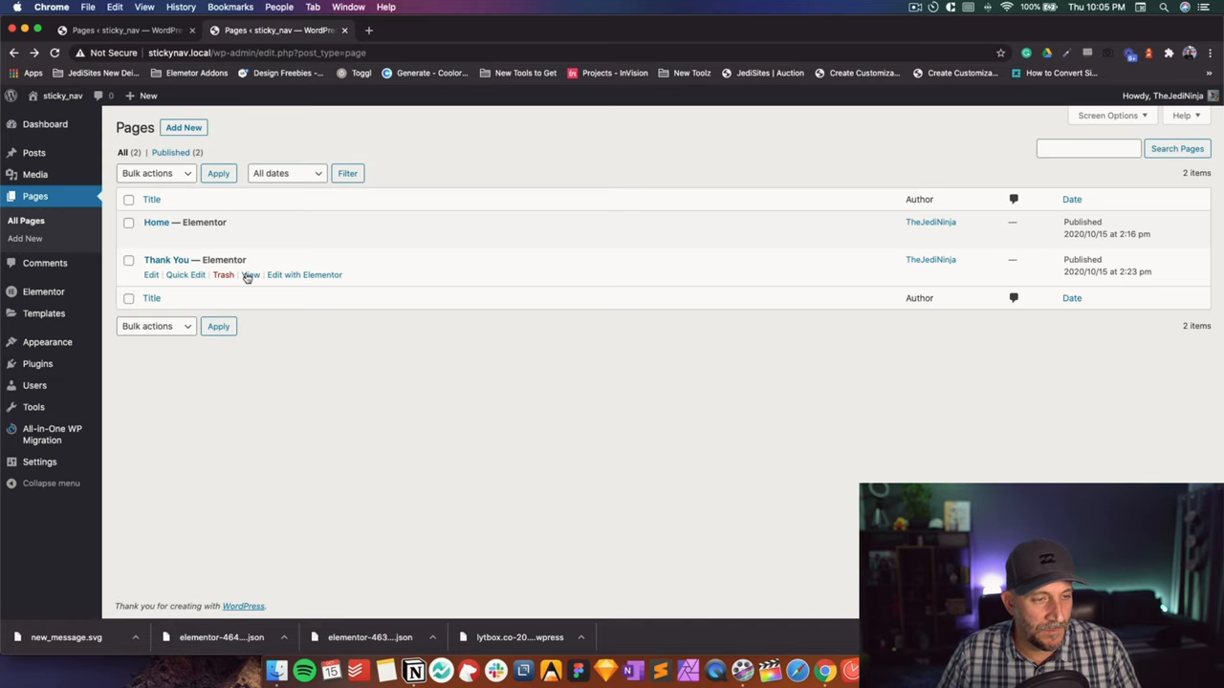
pyautogui.click(250, 275)
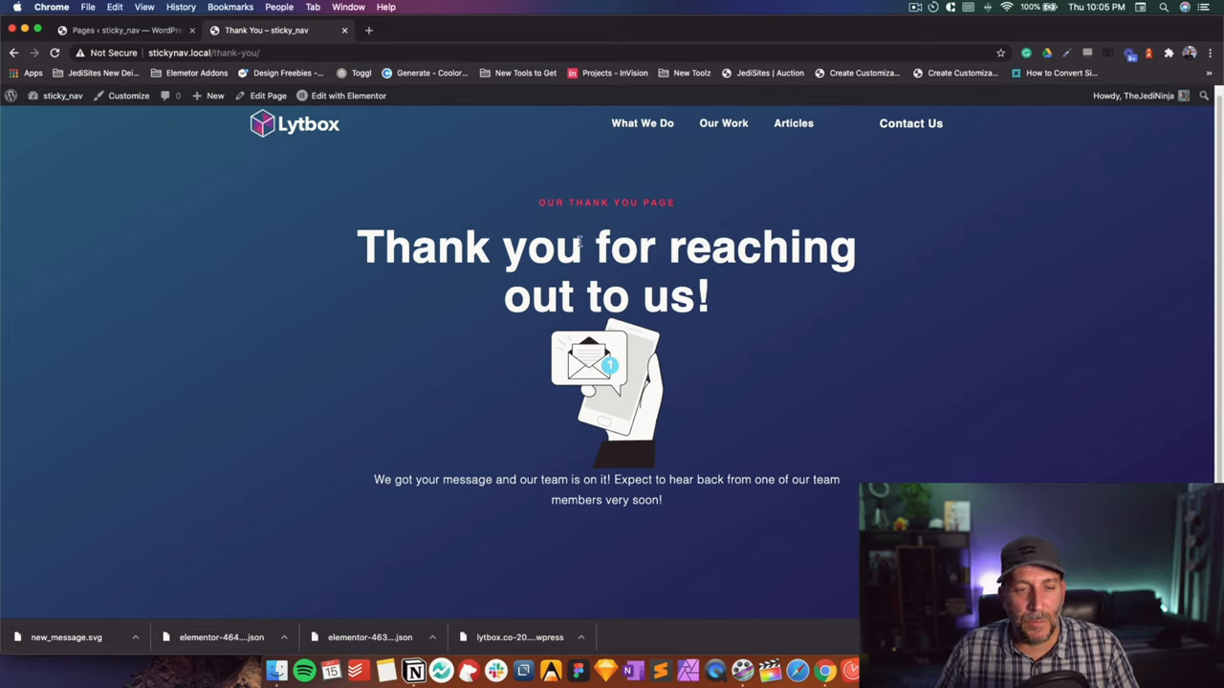
pyautogui.moveTo(535, 206)
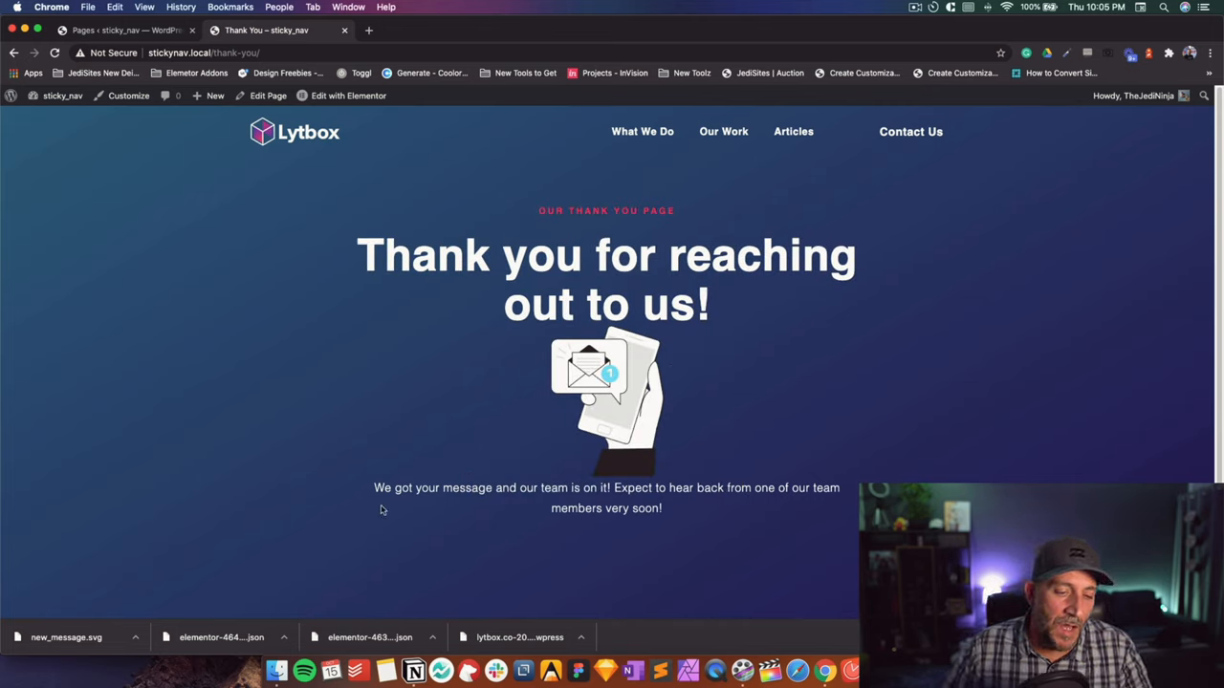
pyautogui.moveTo(375, 487); pyautogui.dragTo(670, 509)
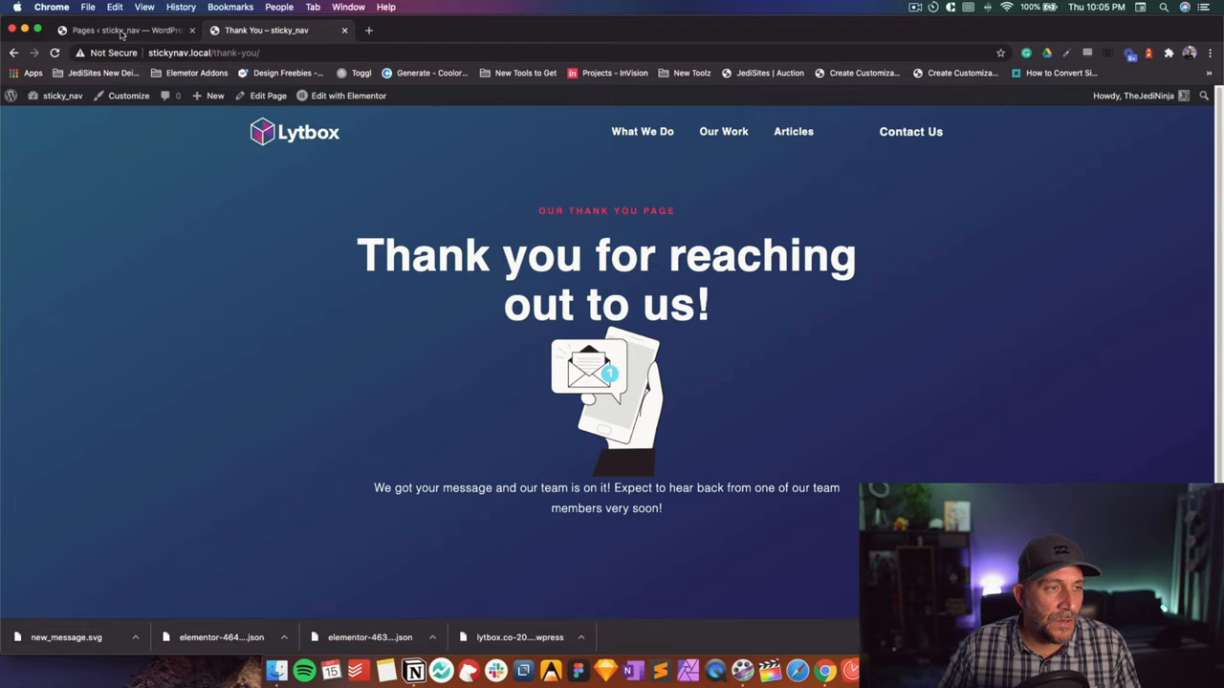
# View the live Home page and look over its Contact Us Today form
pyautogui.click(124, 31)
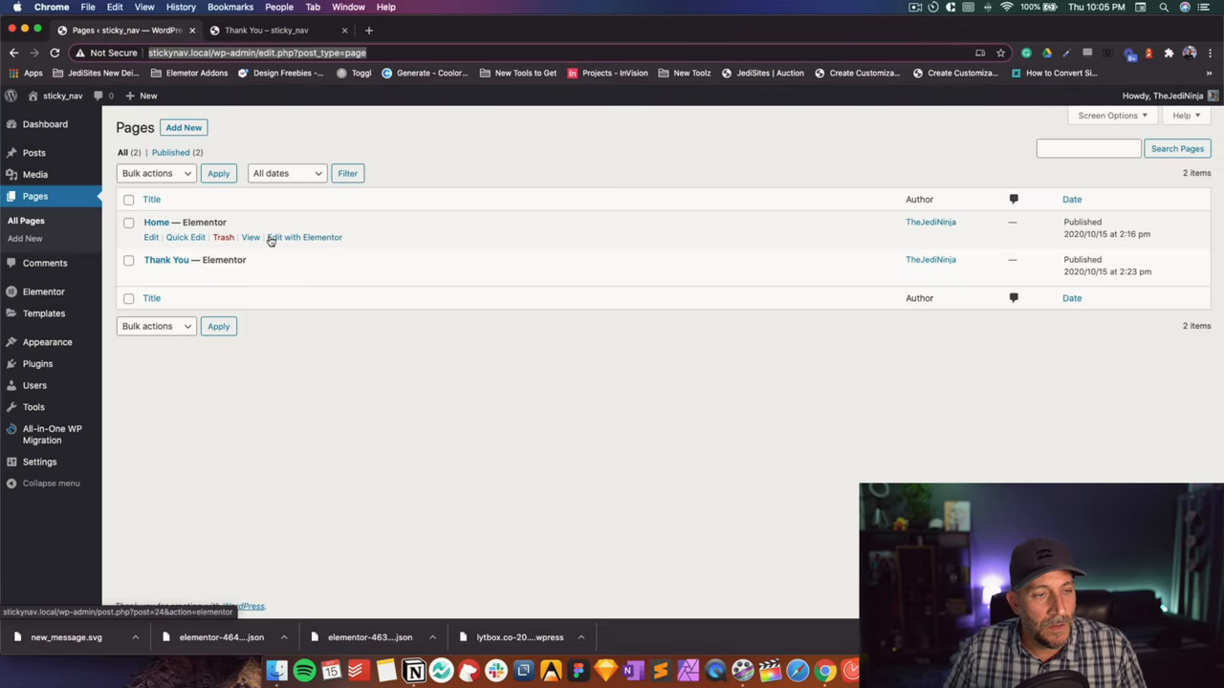
pyautogui.click(251, 237)
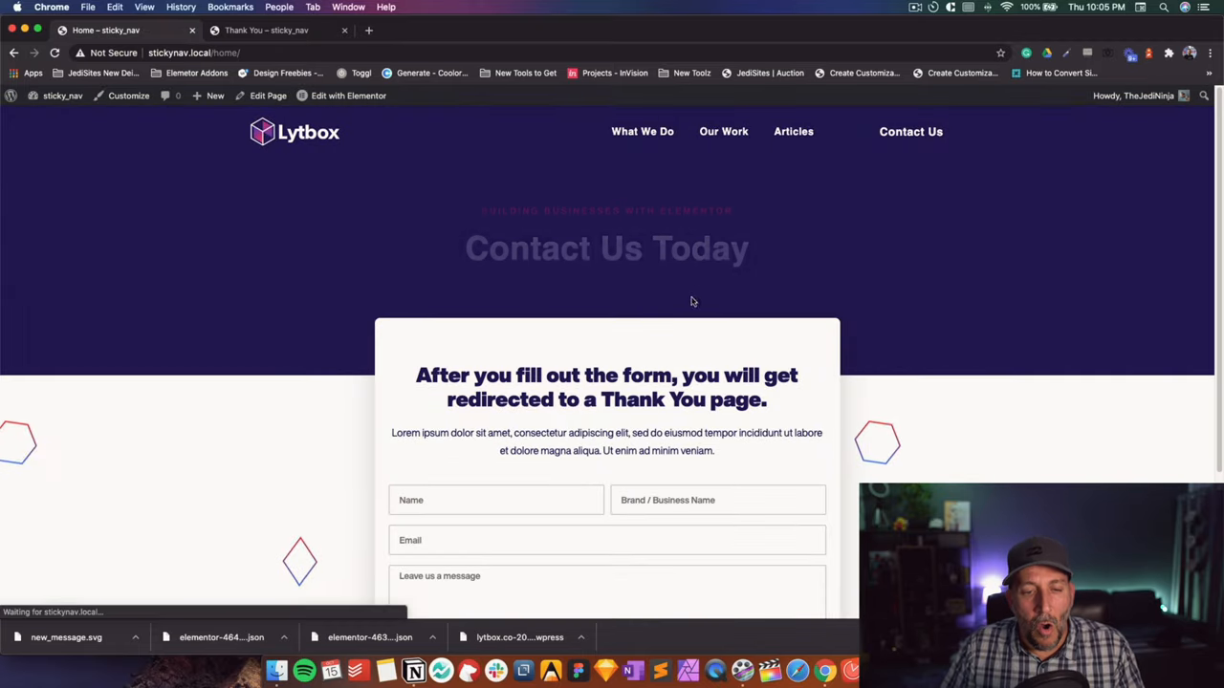
pyautogui.scroll(-3)
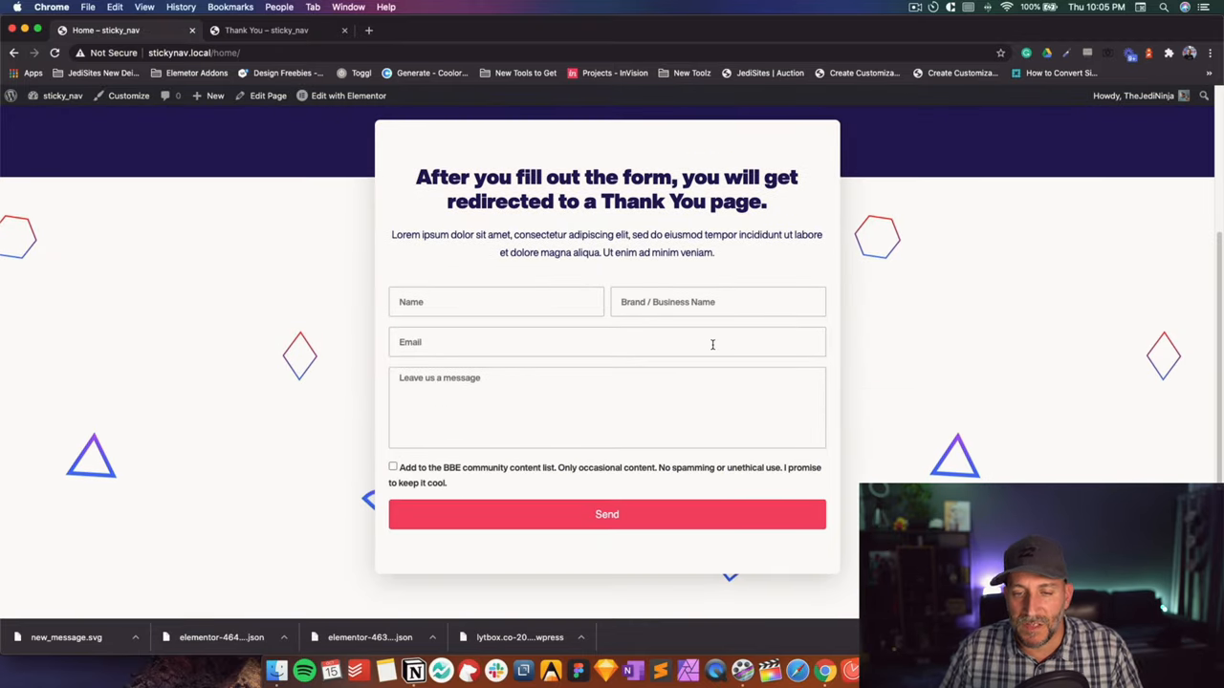
pyautogui.scroll(-3)
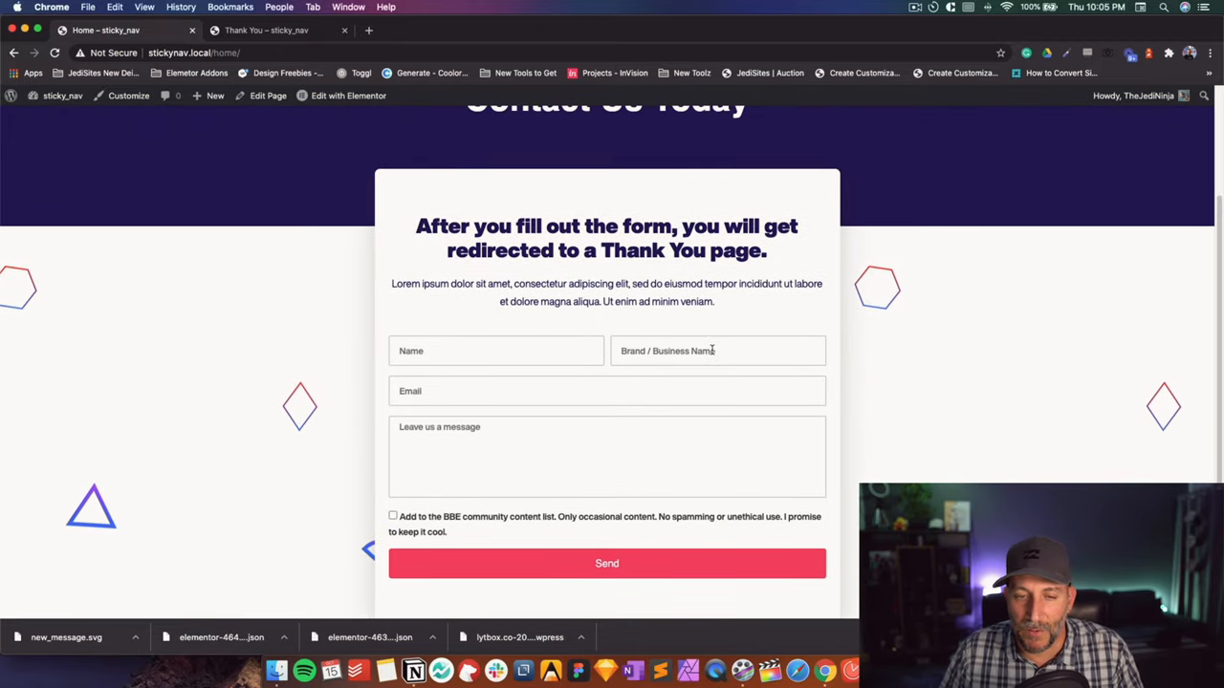
pyautogui.scroll(-3)
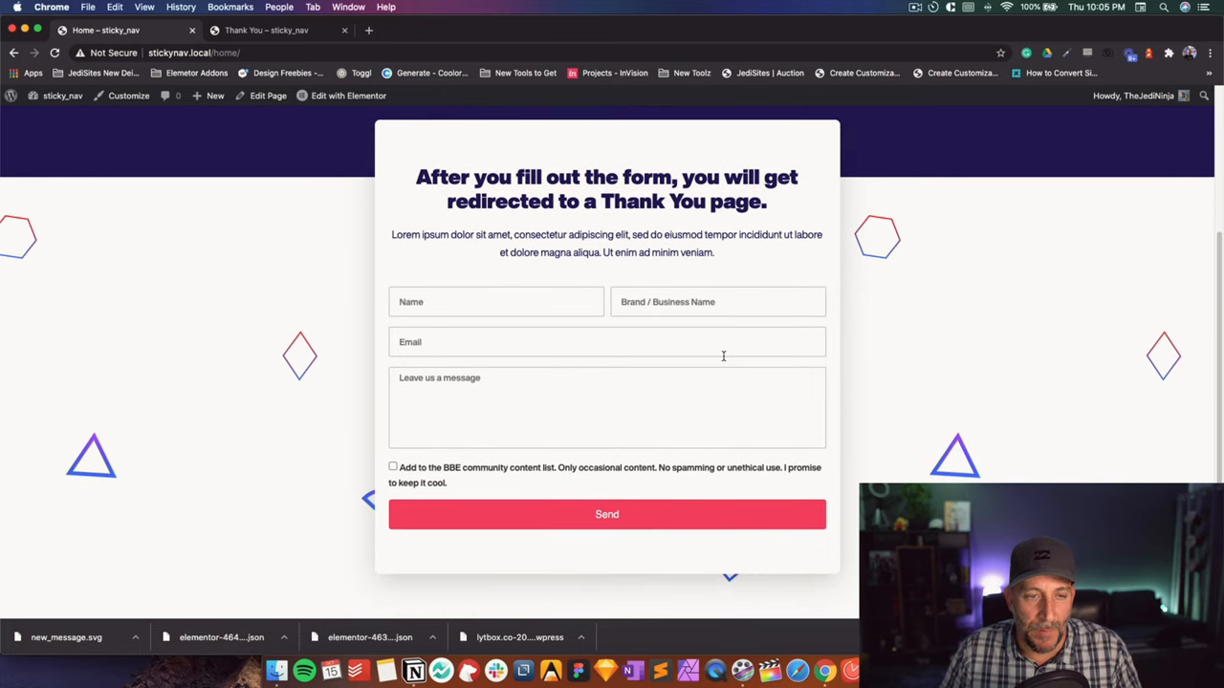
pyautogui.moveTo(722, 362)
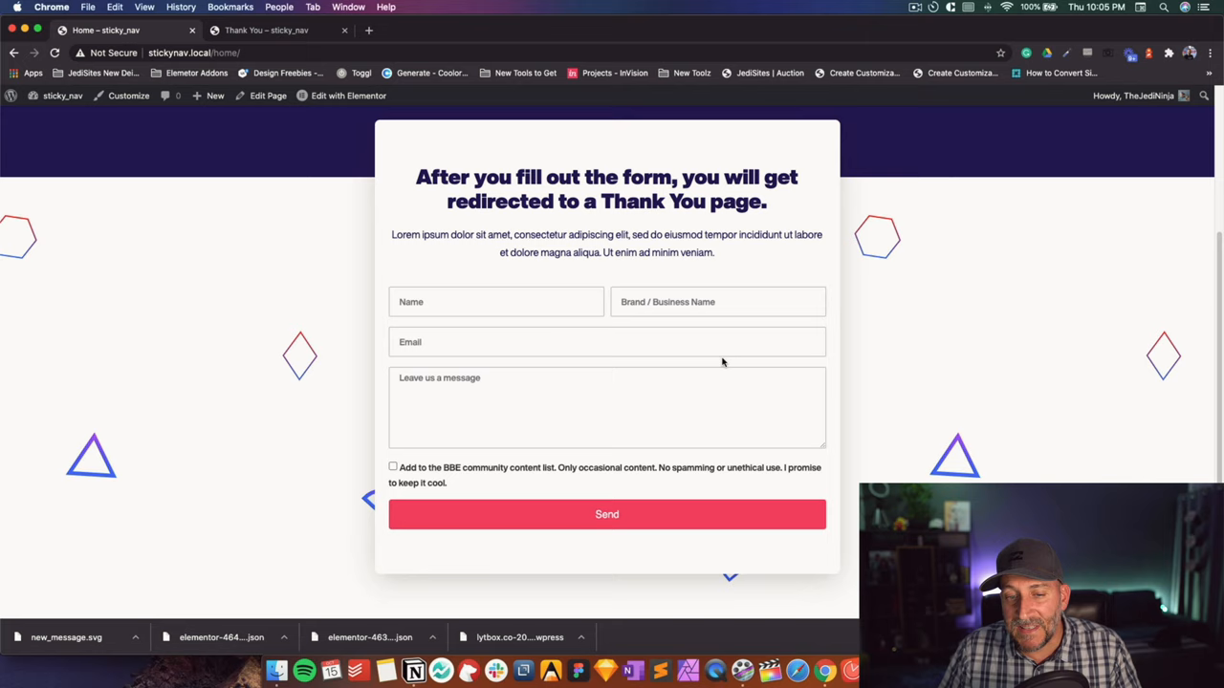
pyautogui.scroll(3)
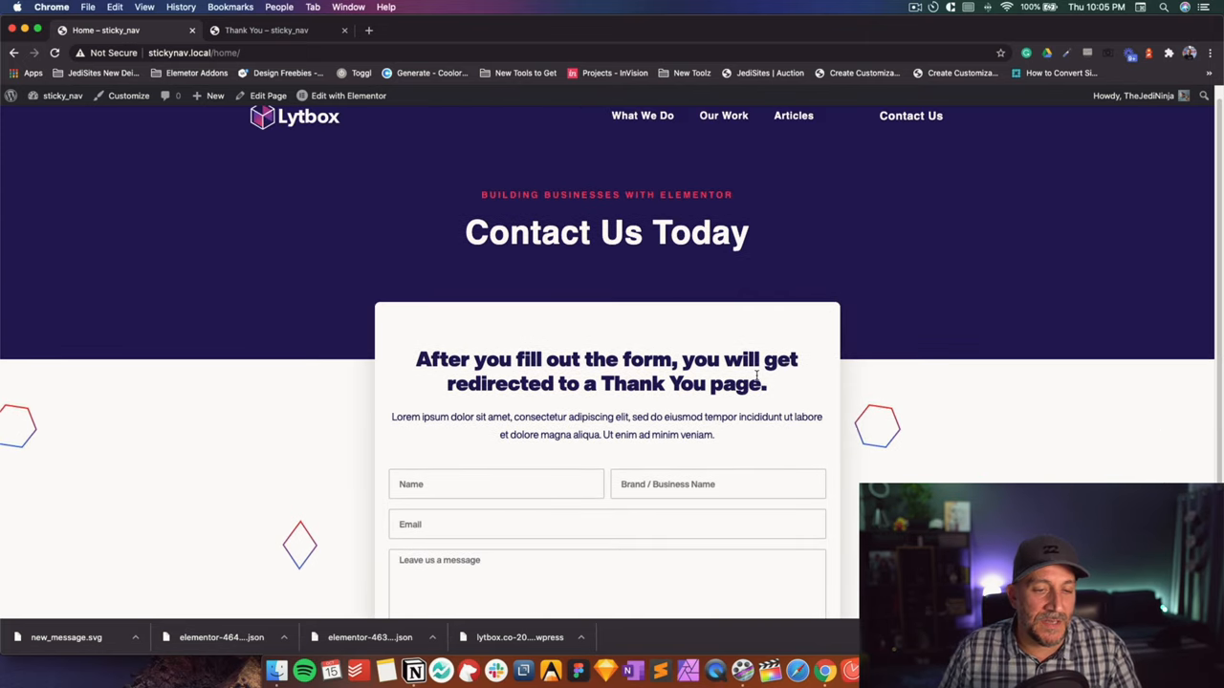
pyautogui.click(348, 96)
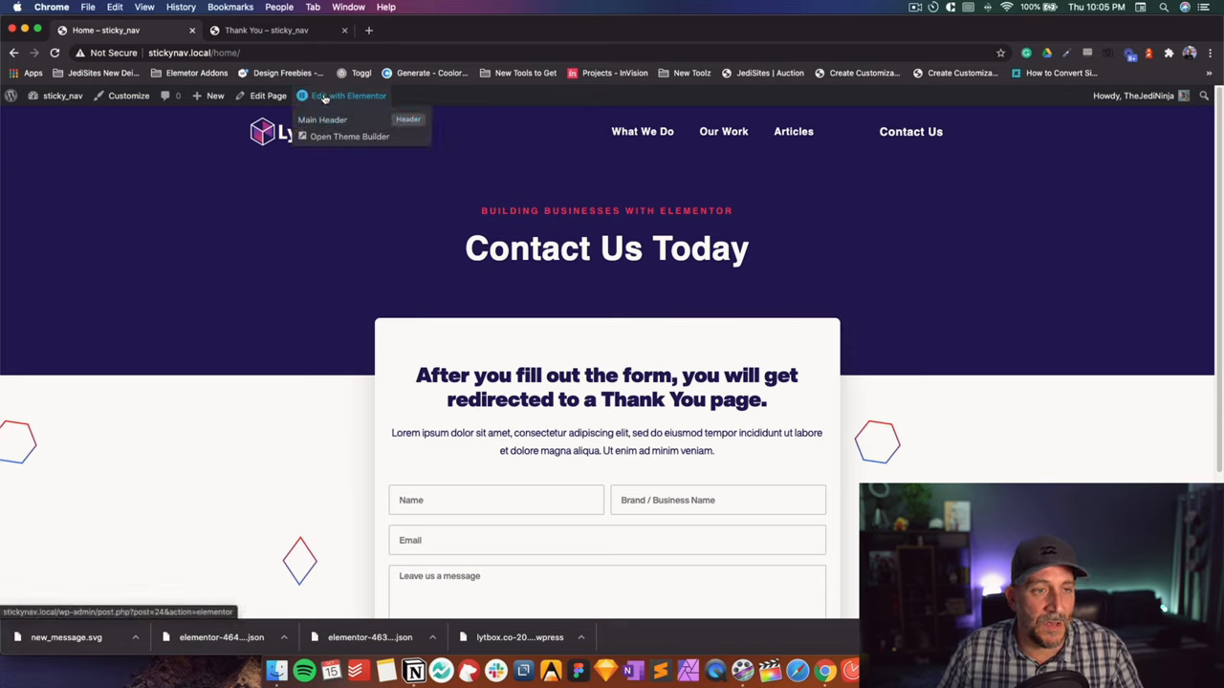
# Edit the Home page in Elementor and add the Email action under Actions After Submit
pyautogui.click(348, 95)
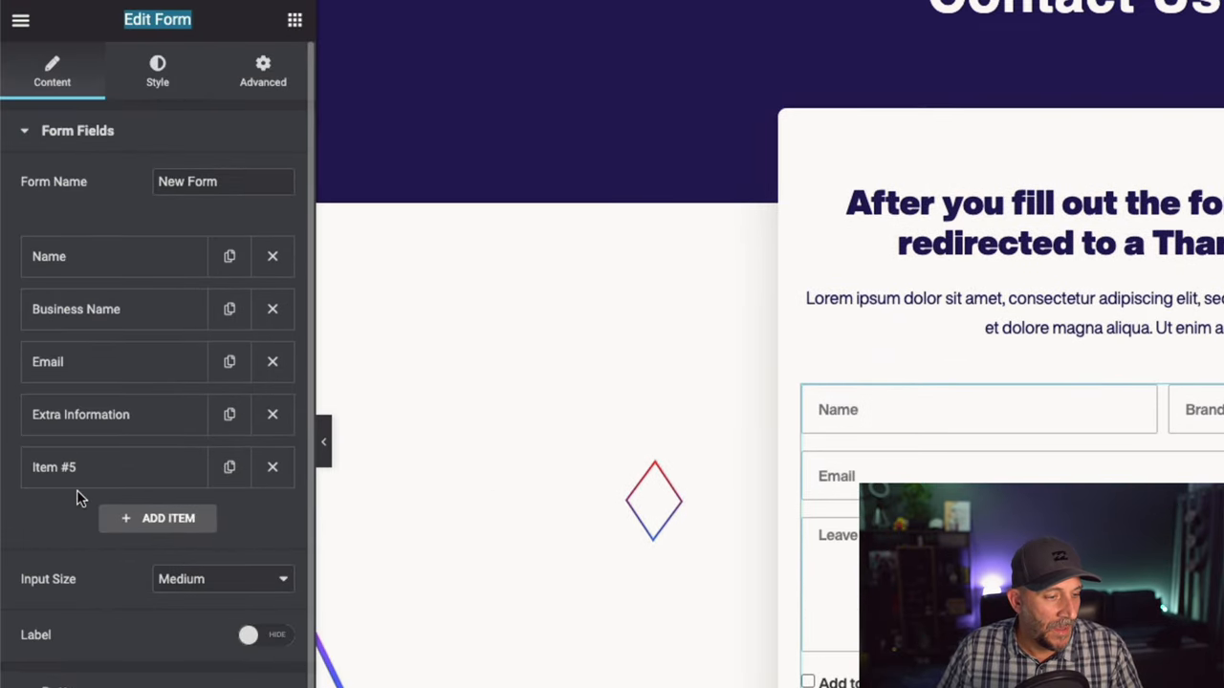
pyautogui.scroll(-3)
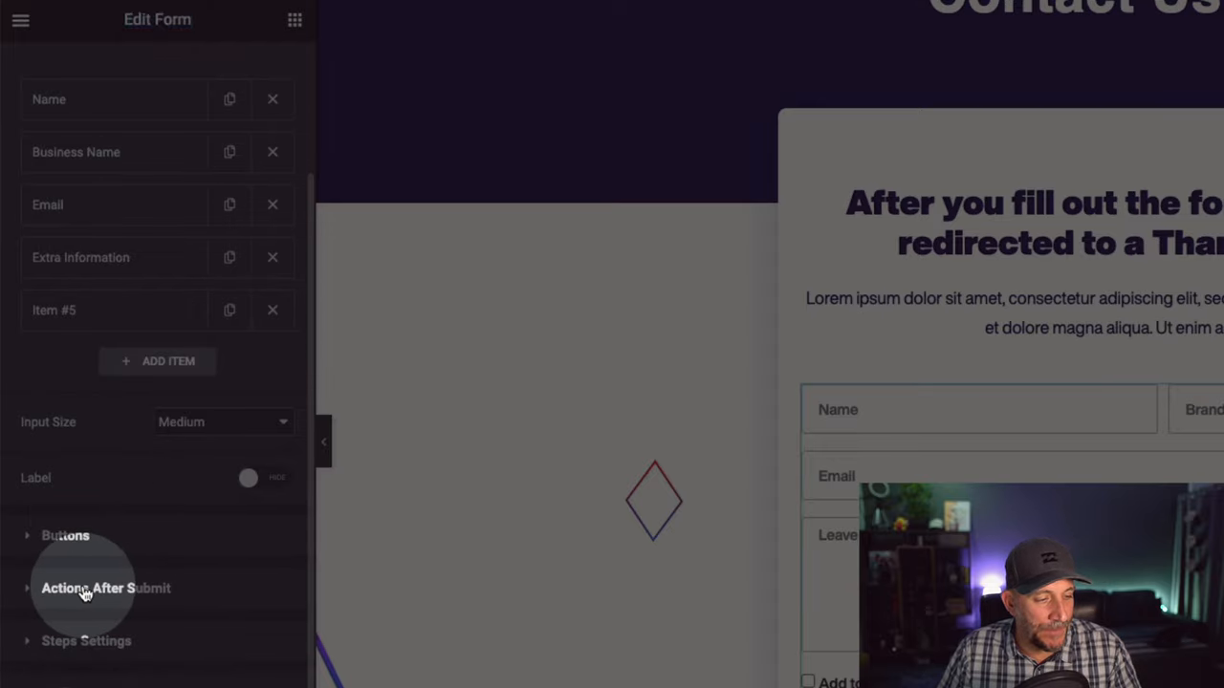
pyautogui.click(106, 589)
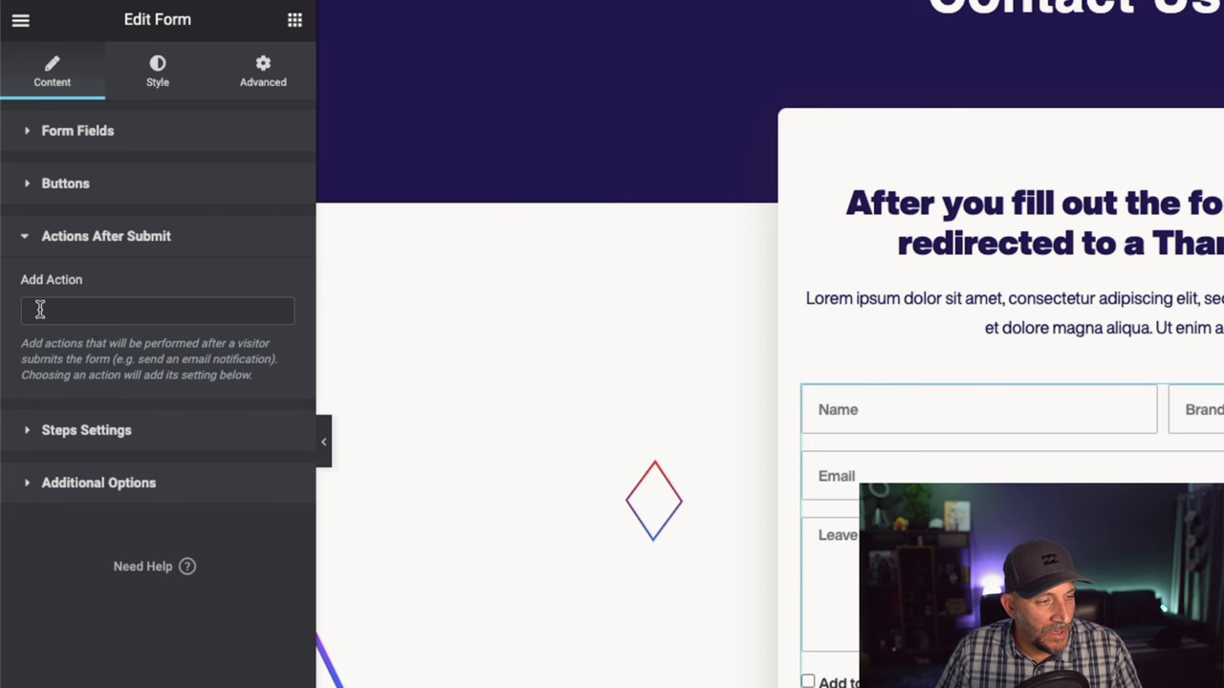
pyautogui.click(157, 310)
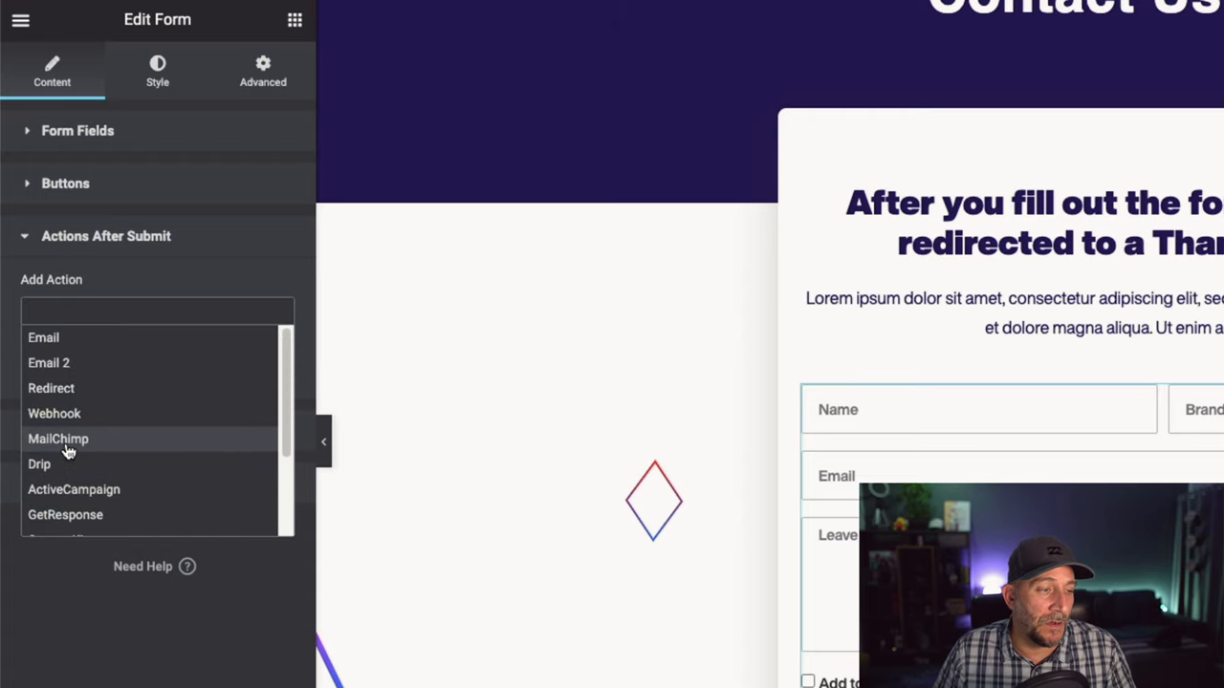
pyautogui.moveTo(42, 336)
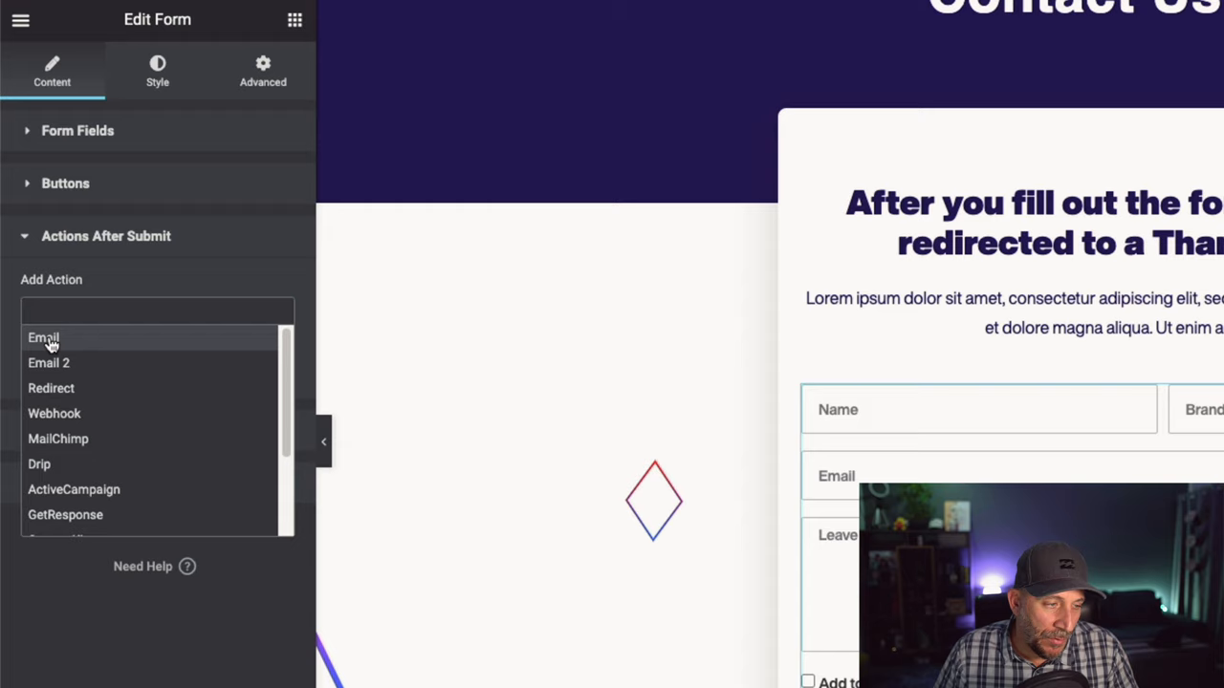
pyautogui.click(42, 337)
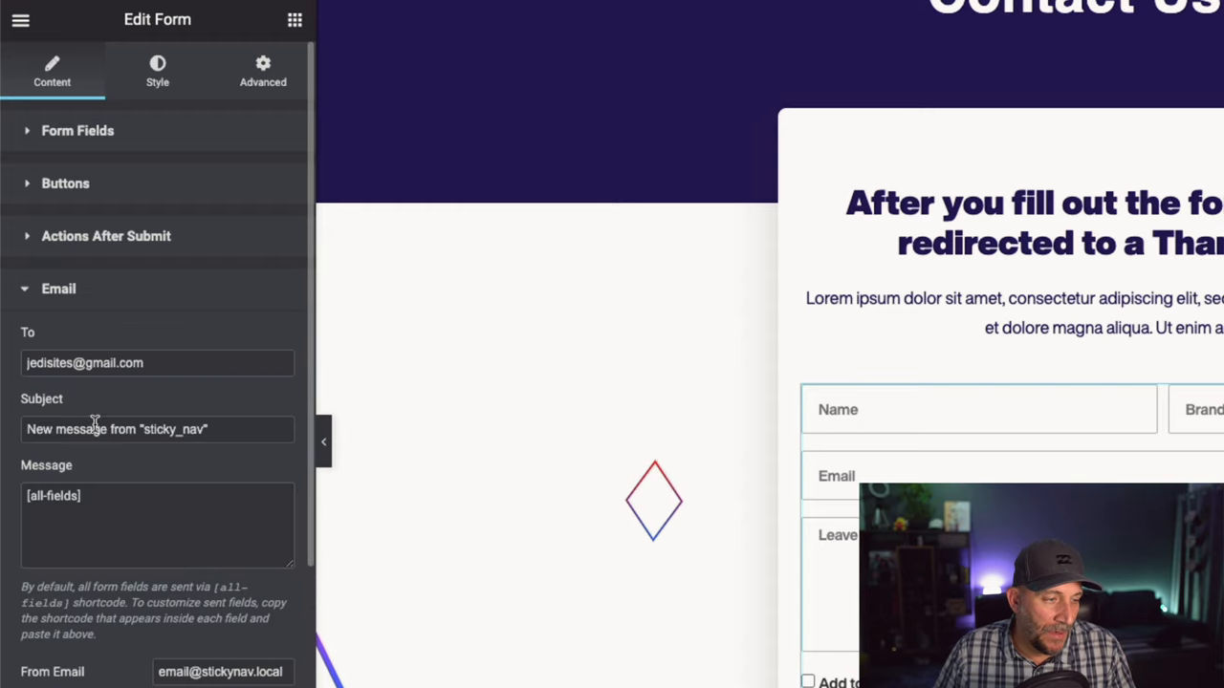
# Review the Email action's To recipient address, then return to the after-submit action list
pyautogui.click(157, 363)
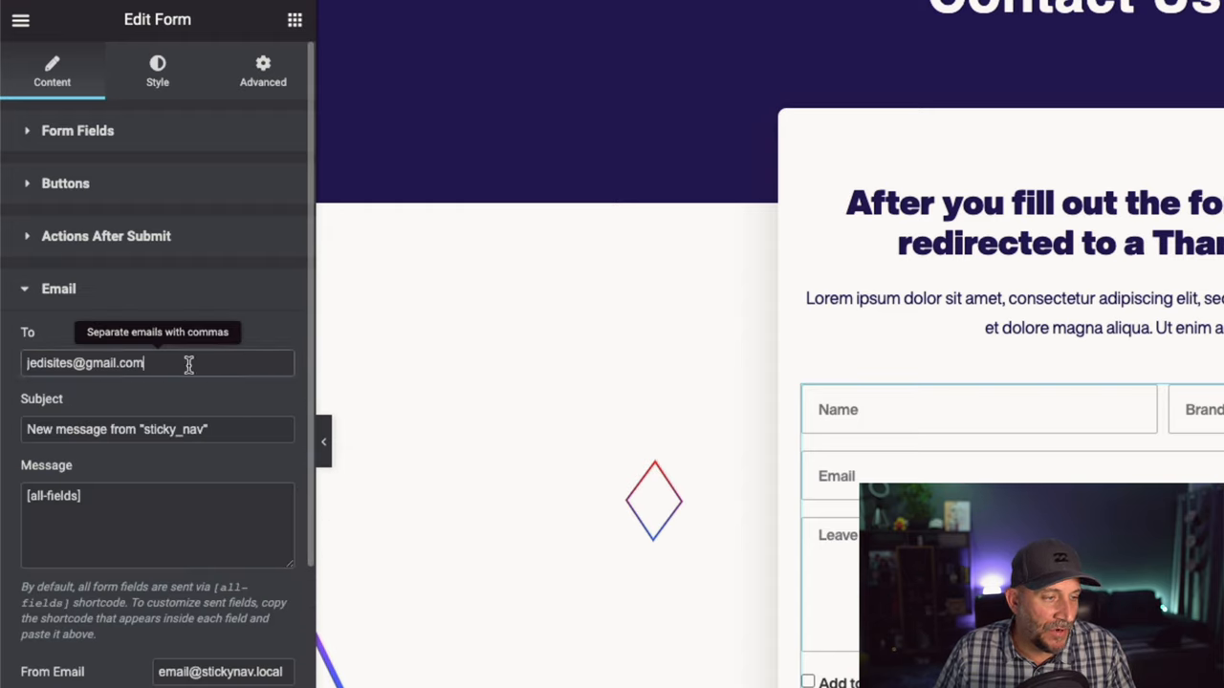
pyautogui.click(58, 287)
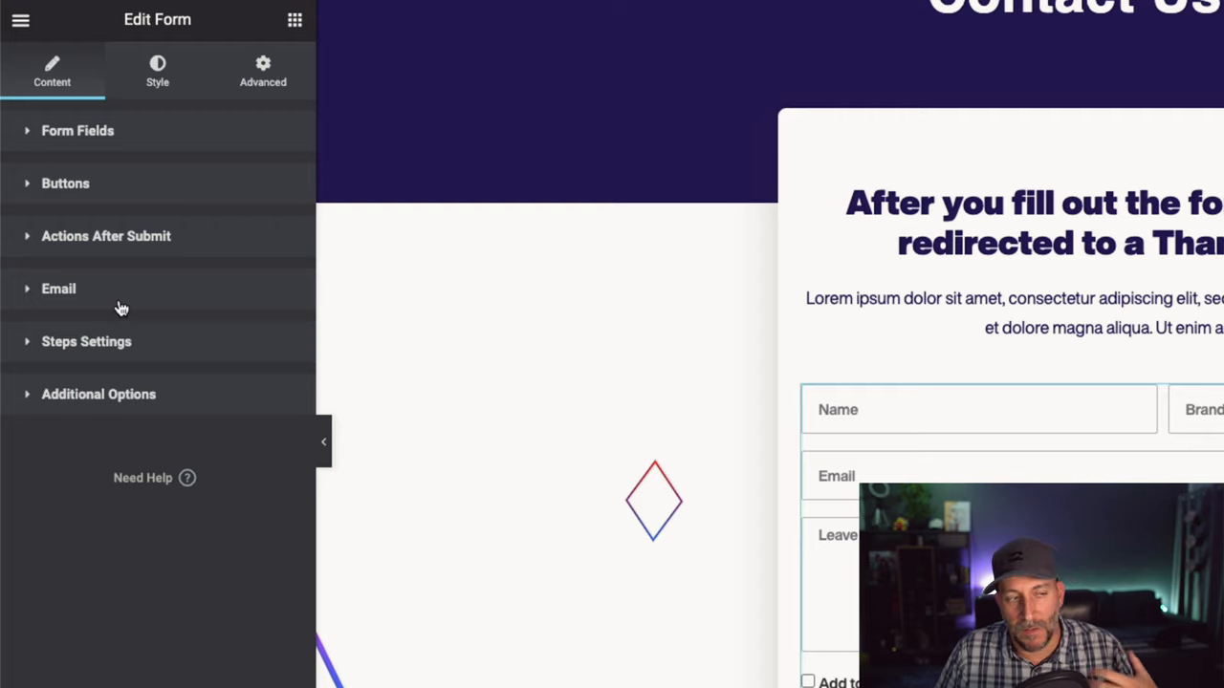
pyautogui.click(105, 237)
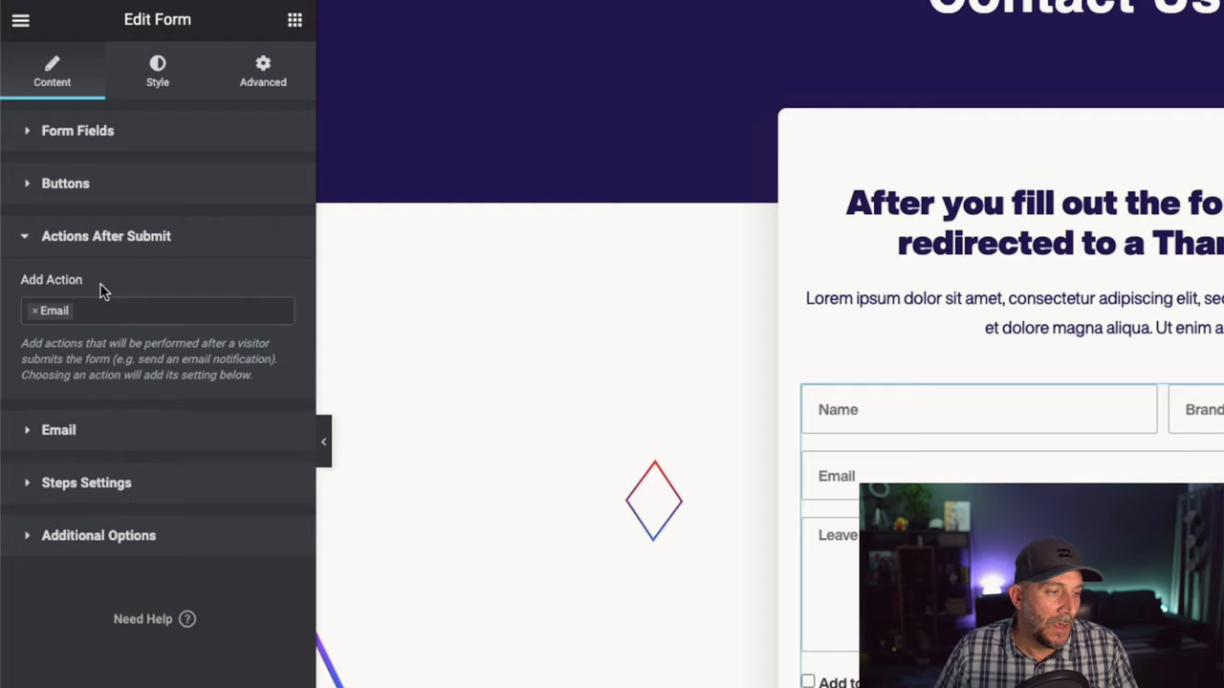
pyautogui.click(172, 309)
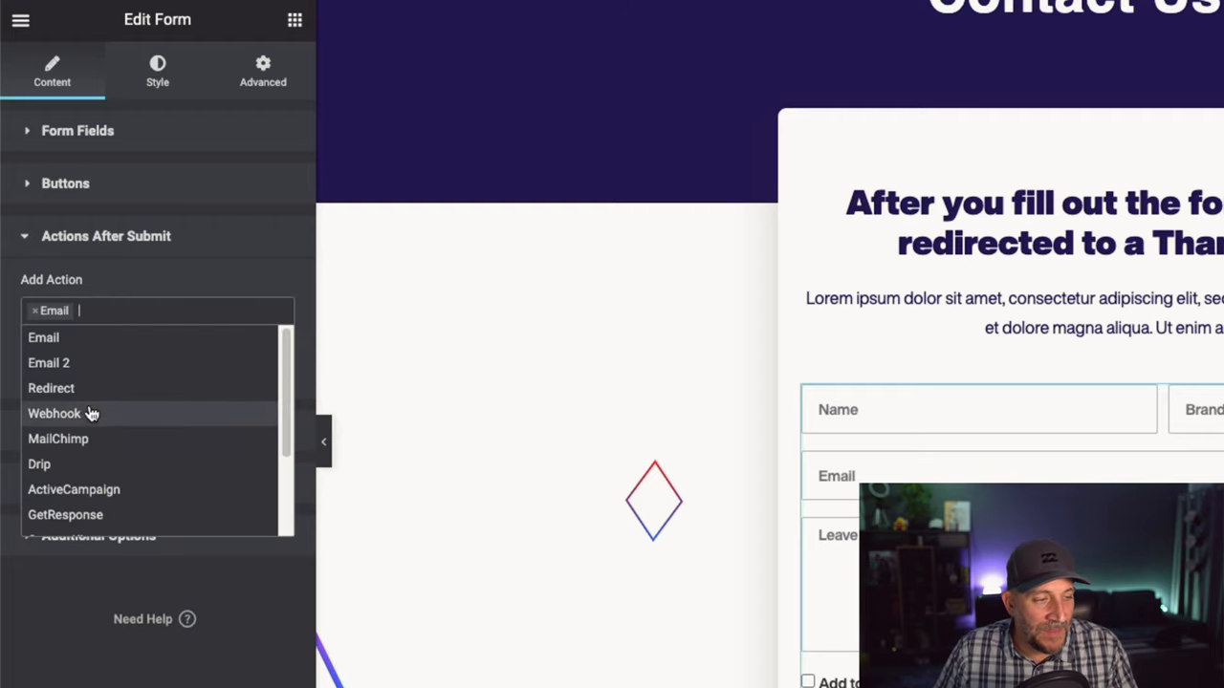
pyautogui.moveTo(51, 388)
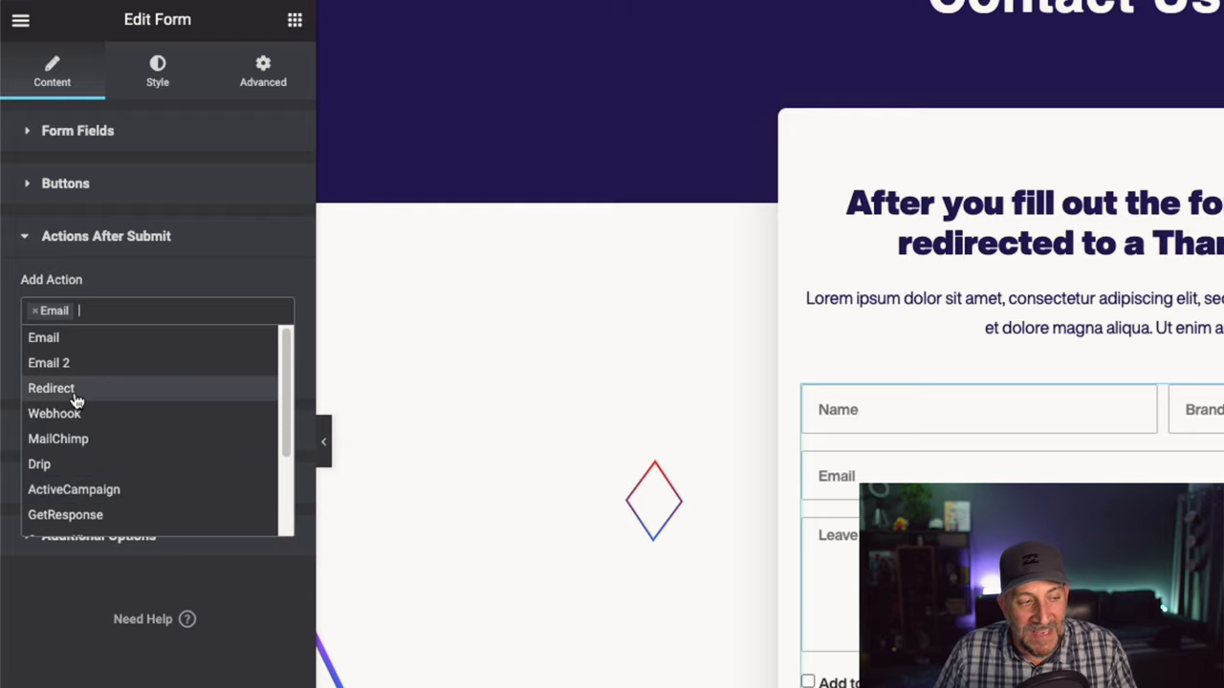
pyautogui.click(49, 386)
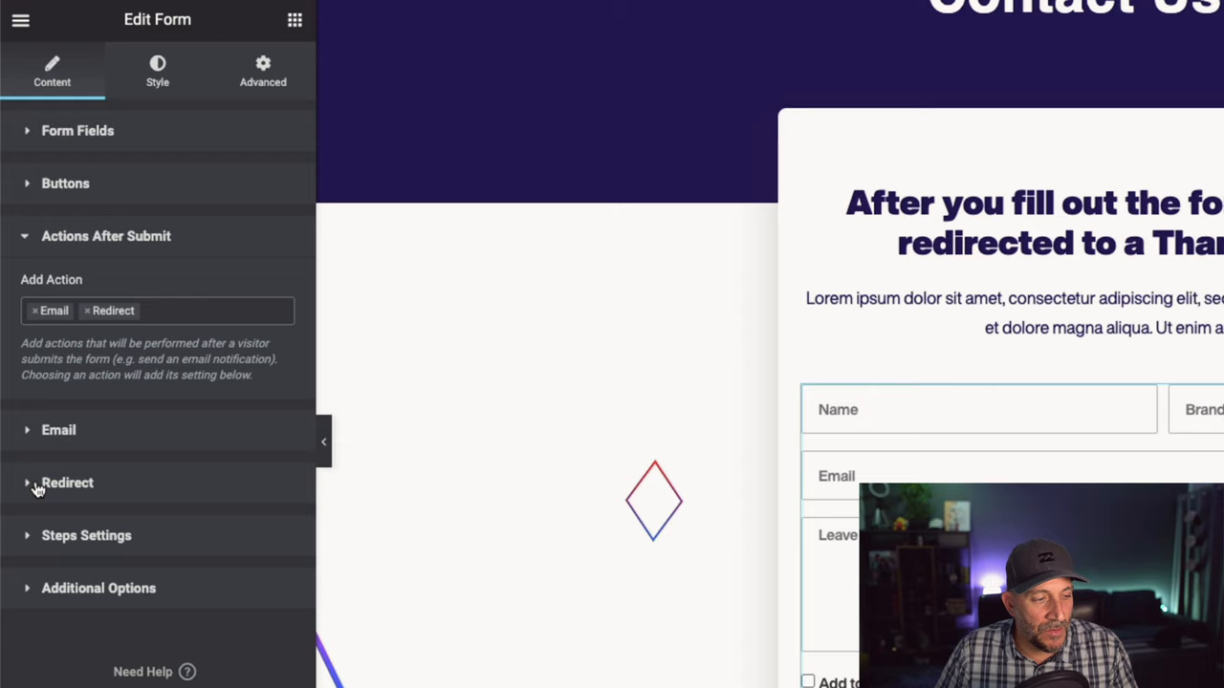
pyautogui.moveTo(34, 487)
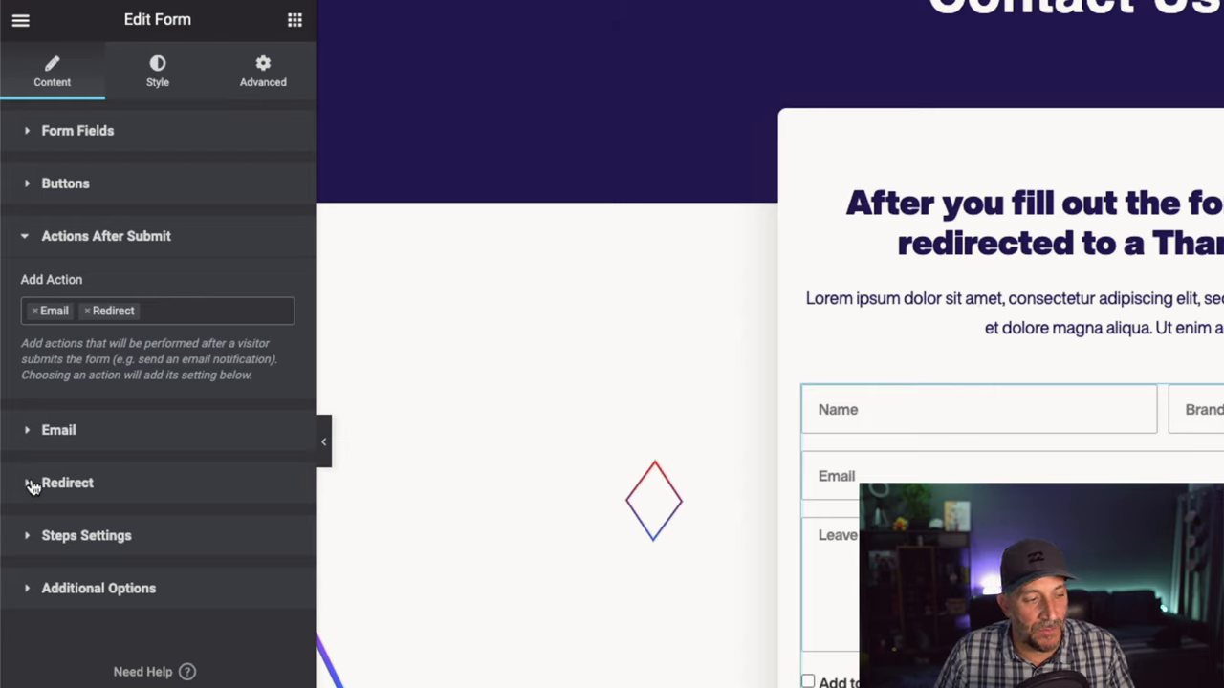
pyautogui.click(67, 482)
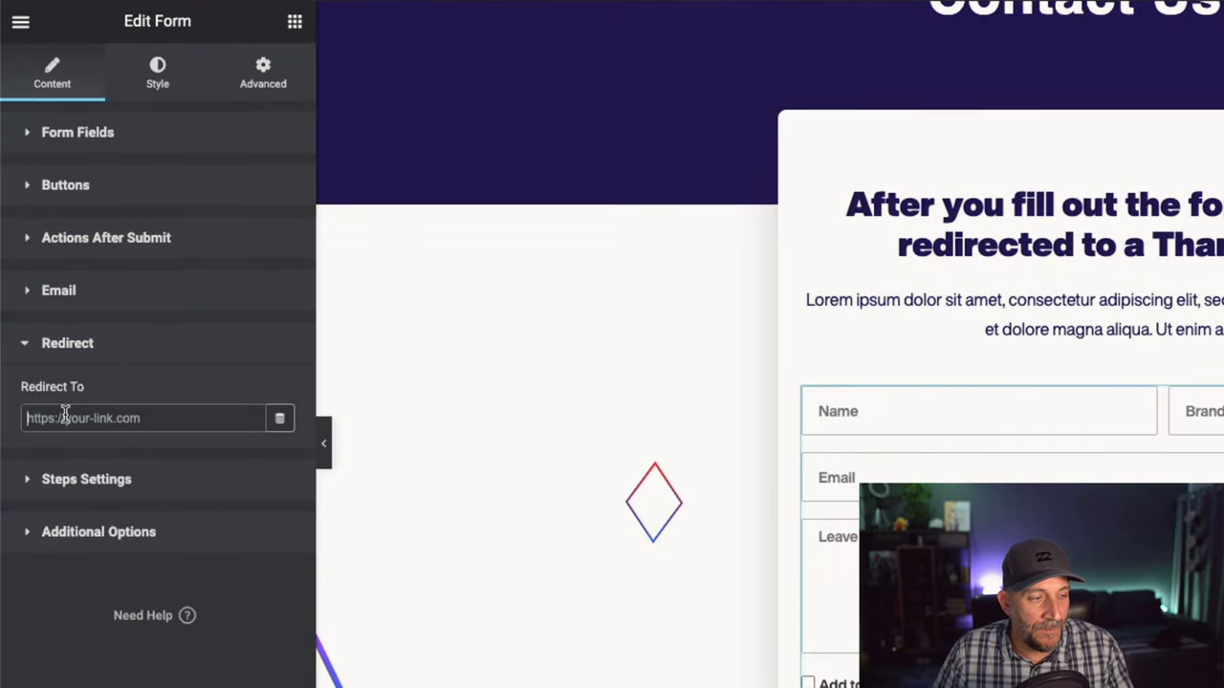
pyautogui.write('http://stickynav.local/thank-you/')
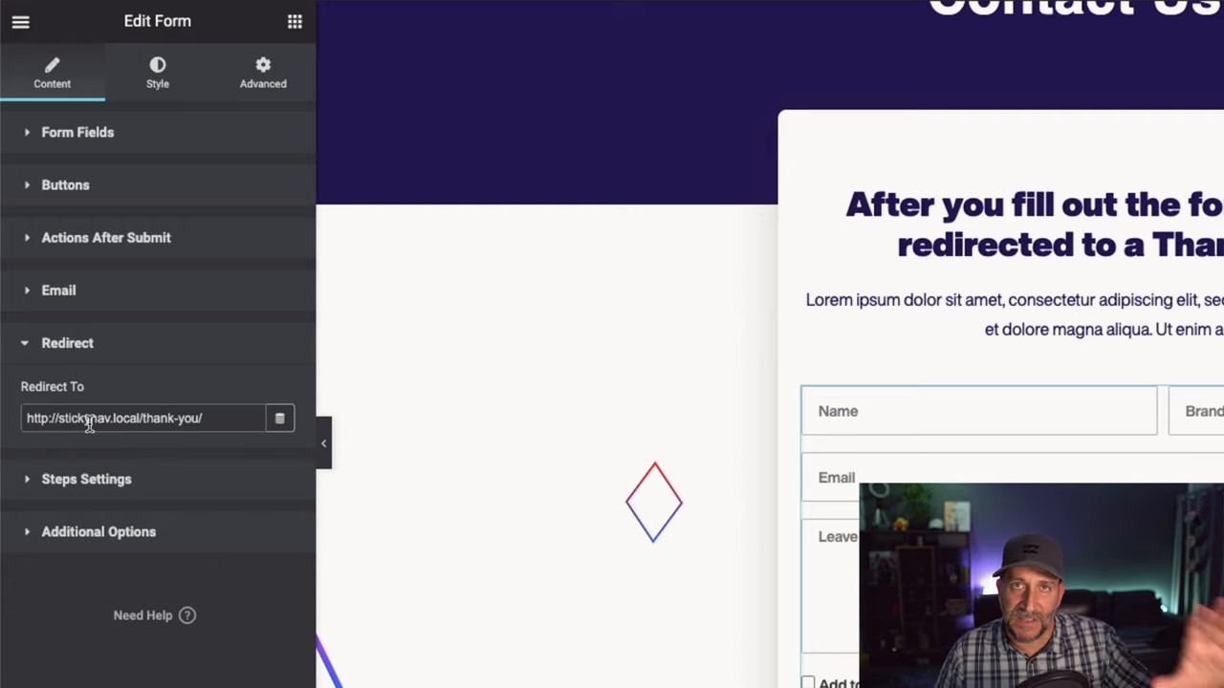
pyautogui.moveTo(3, 432)
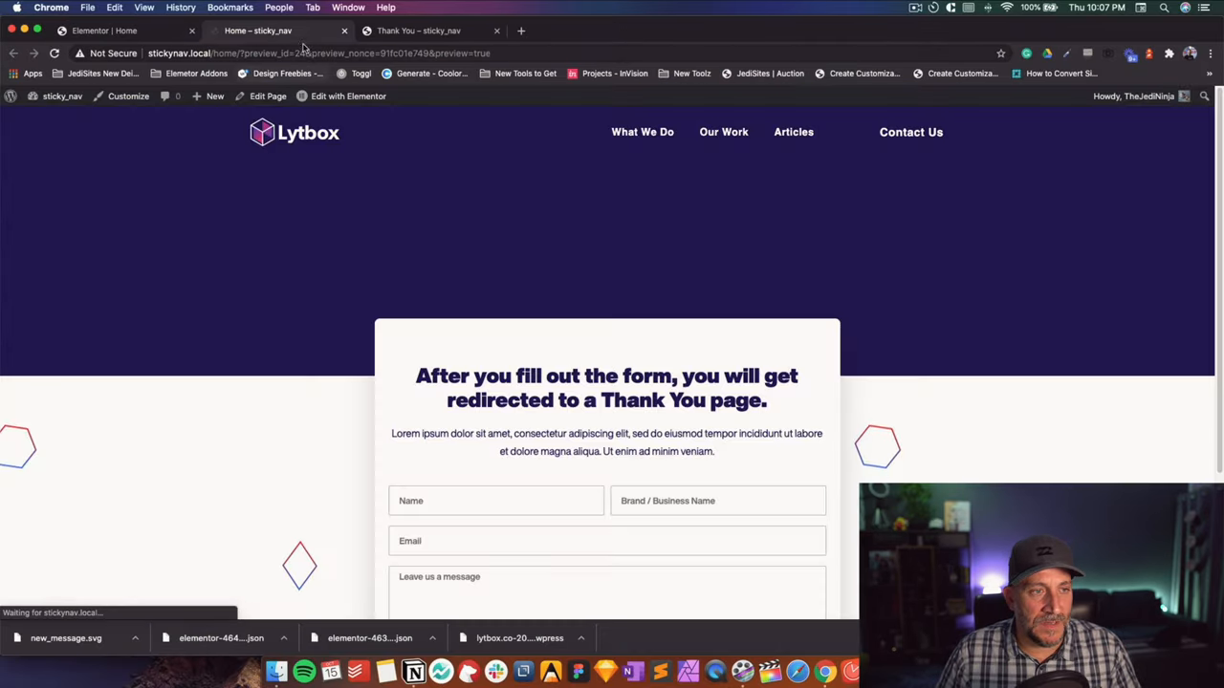
# Fill Name, Business Name 'Ly', Email and Message 'Mes', tick the opt-in, and send to reach the Thank You page
pyautogui.scroll(-3)
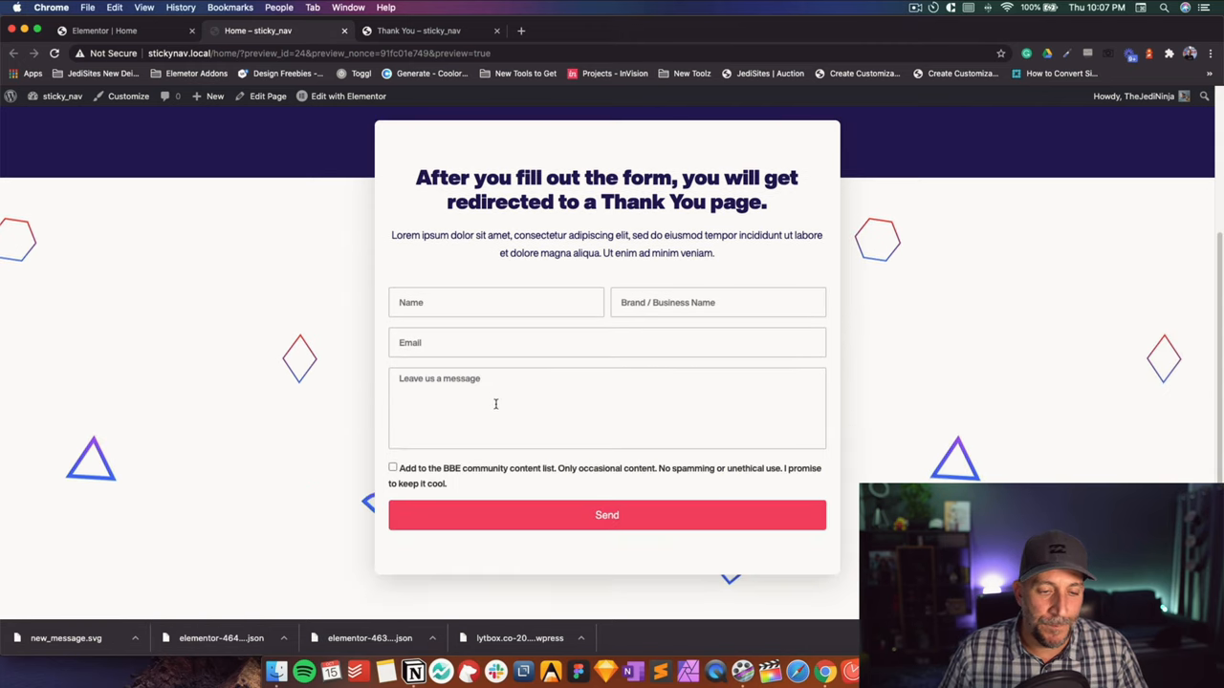
pyautogui.click(495, 302)
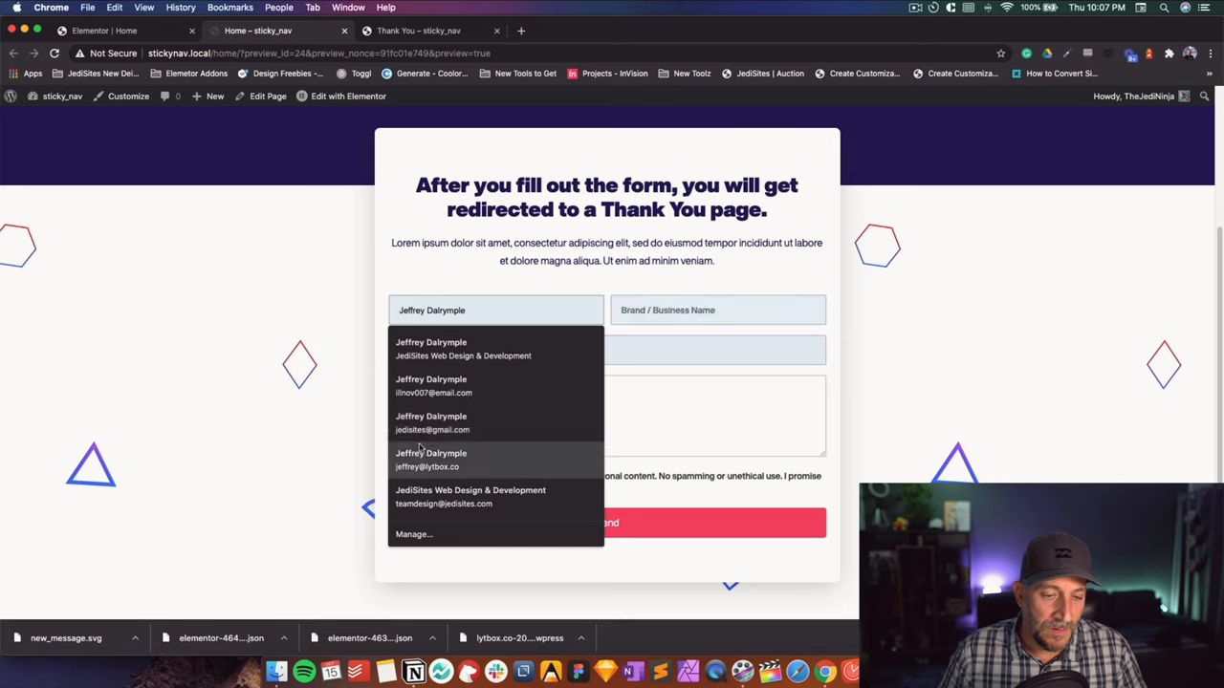
pyautogui.click(431, 459)
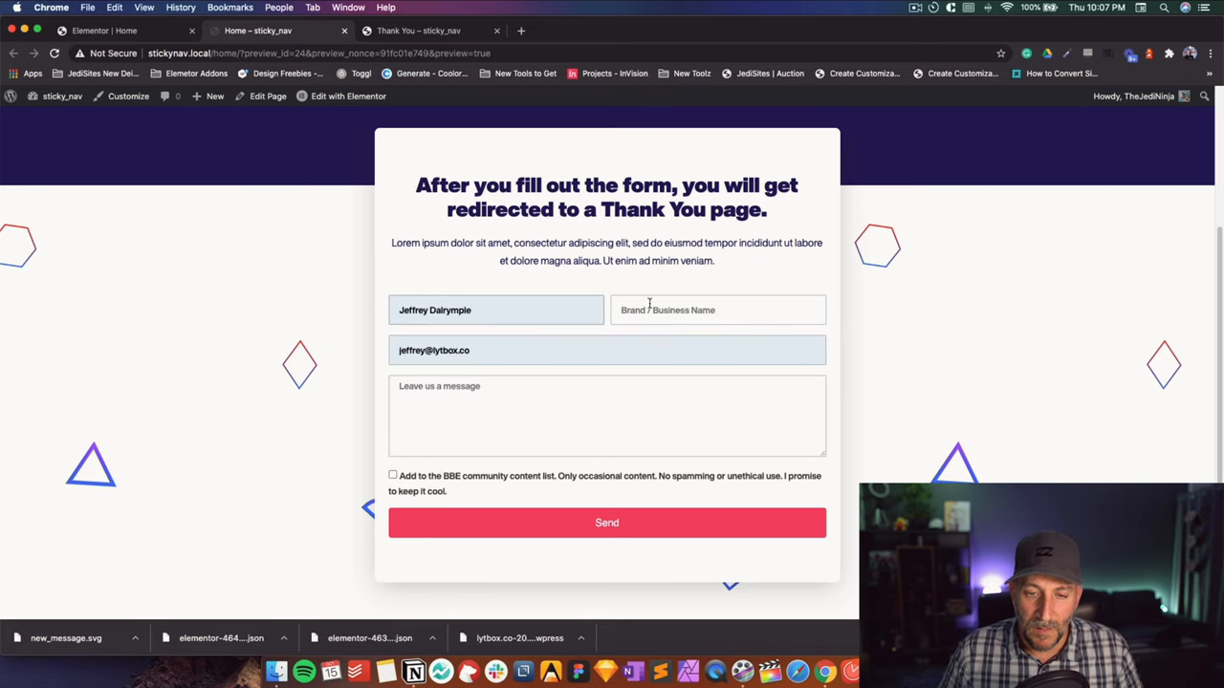
pyautogui.write('Lytbox')
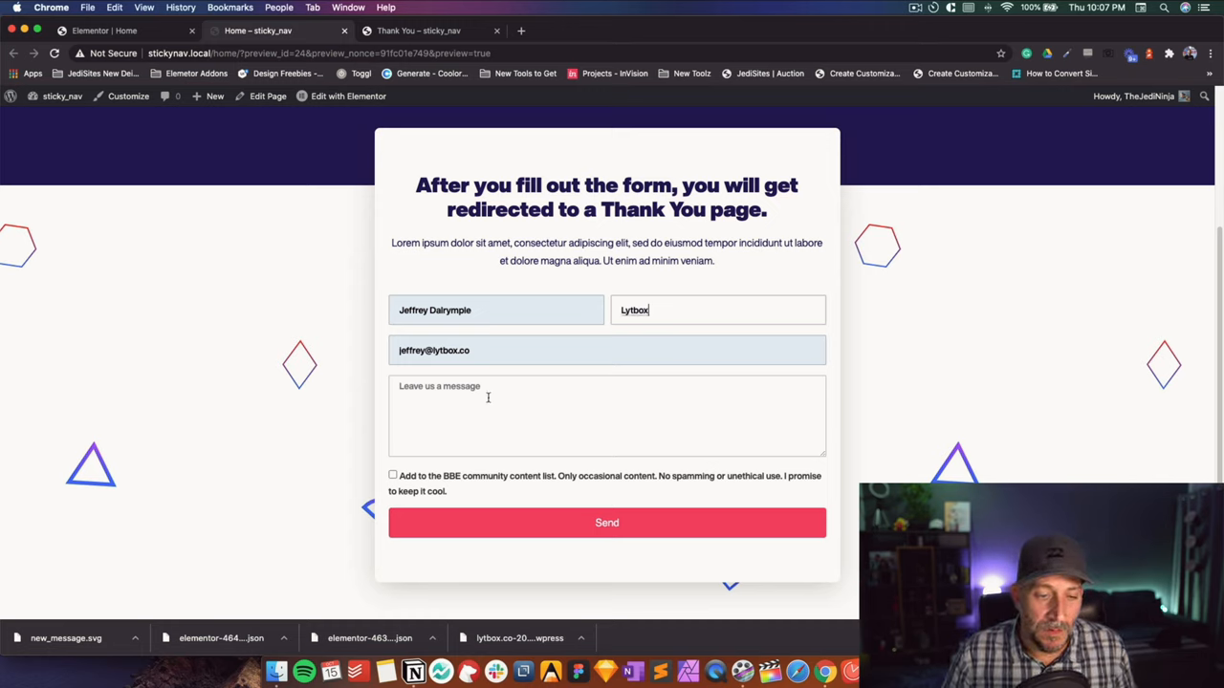
pyautogui.write('Message')
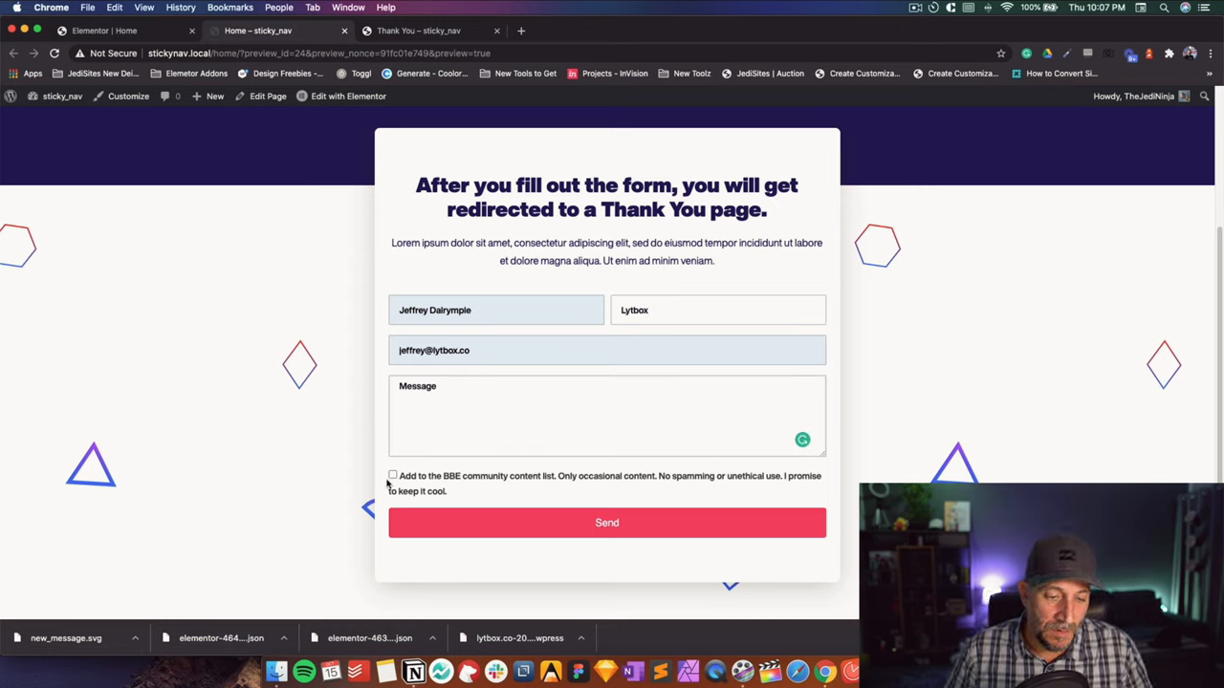
pyautogui.click(608, 522)
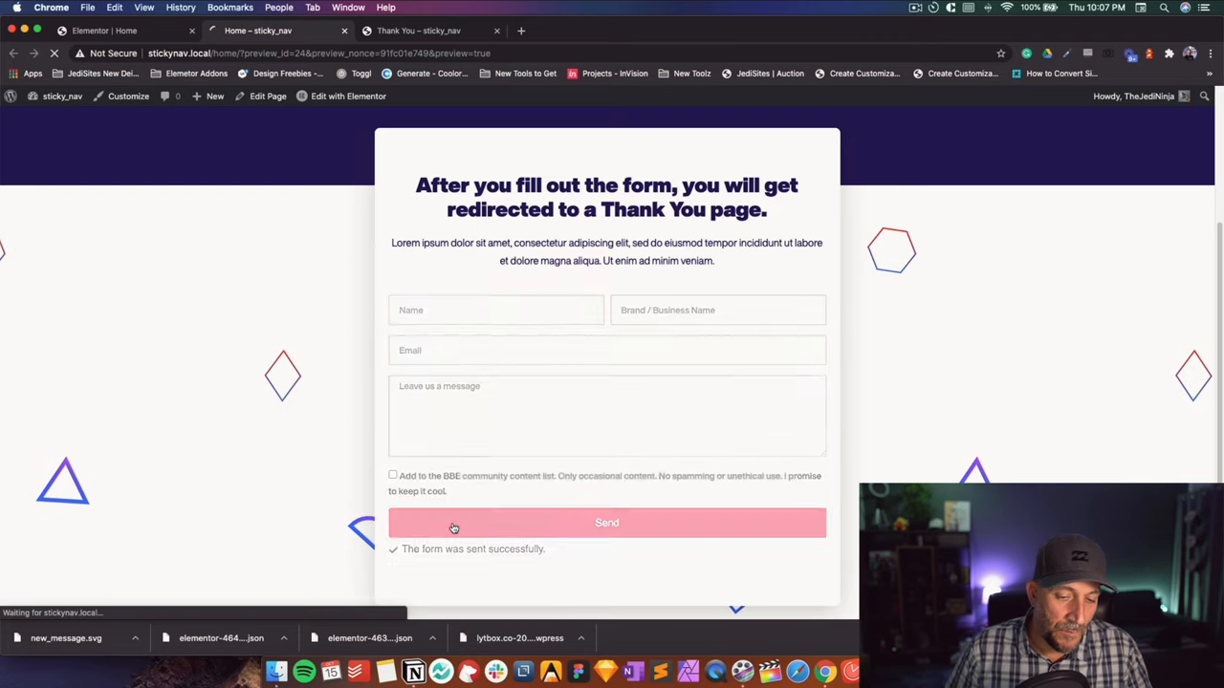
pyautogui.click(606, 522)
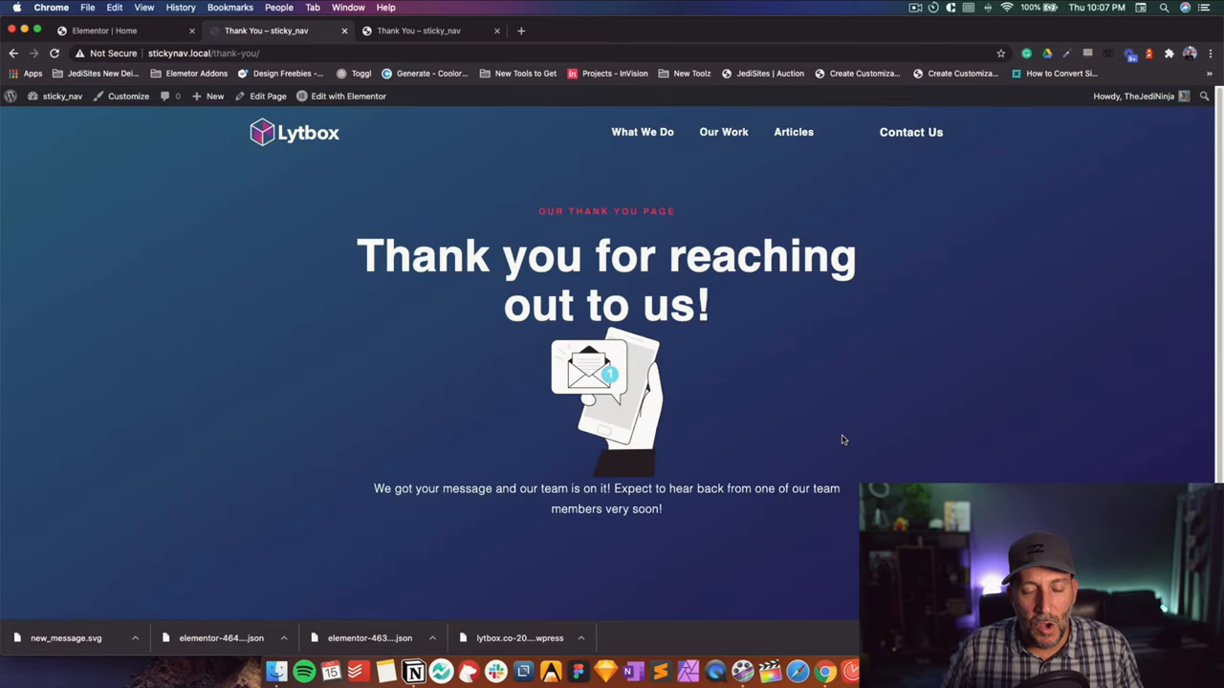